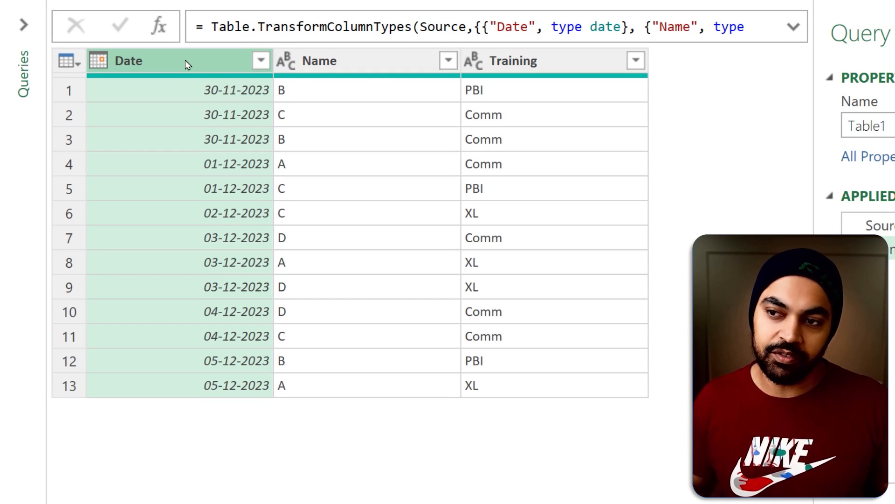
Select the Date column, adjust the view, and start pivoting the Name column
click(337, 61)
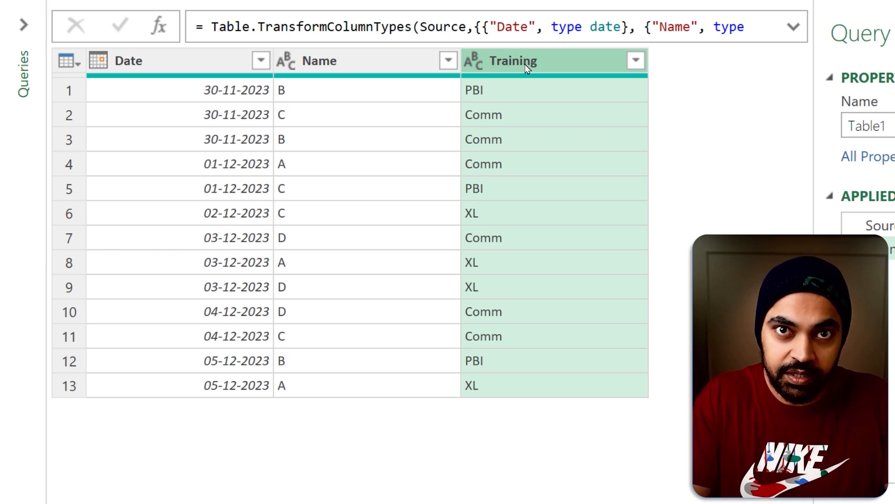
mouse_move(495, 182)
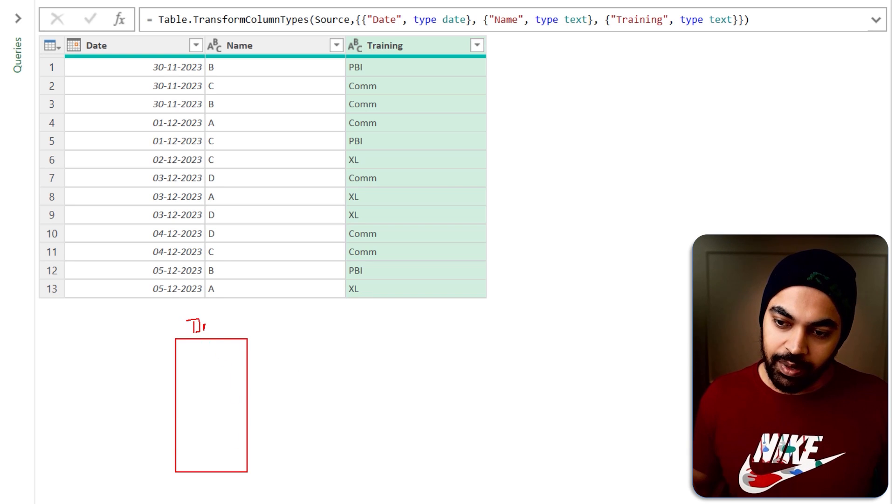
drag(203, 328, 240, 328)
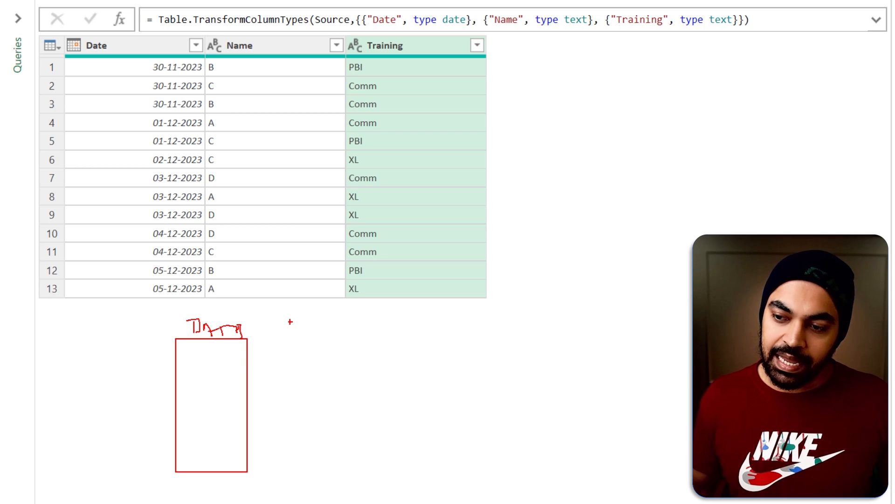
drag(283, 318, 560, 337)
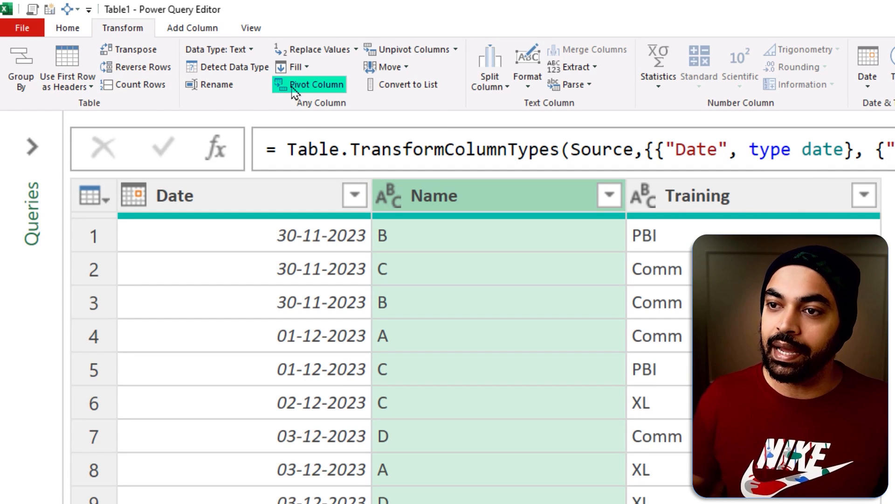
mouse_move(314, 85)
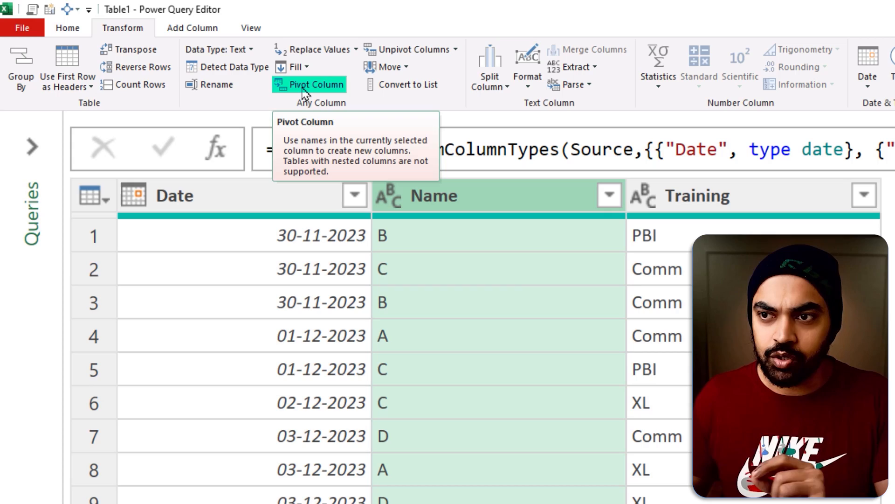
click(315, 85)
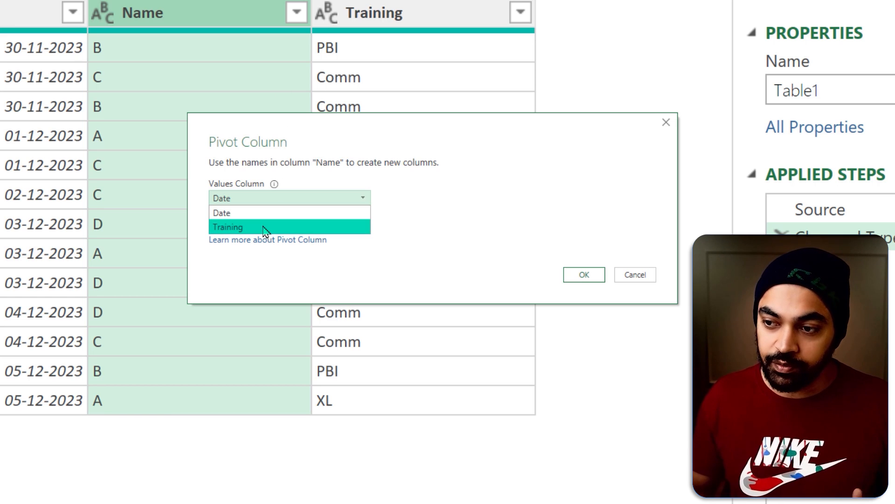
Pivot Name into columns with Training values and Don't Aggregate
click(228, 227)
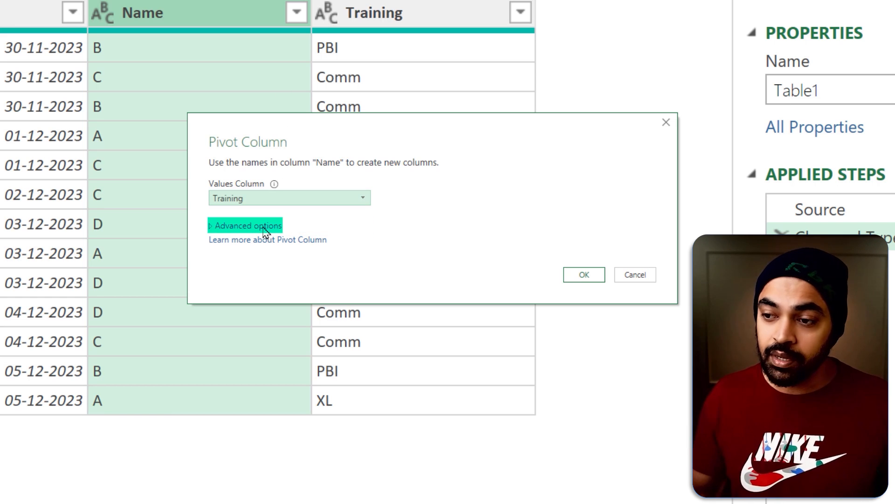
click(244, 225)
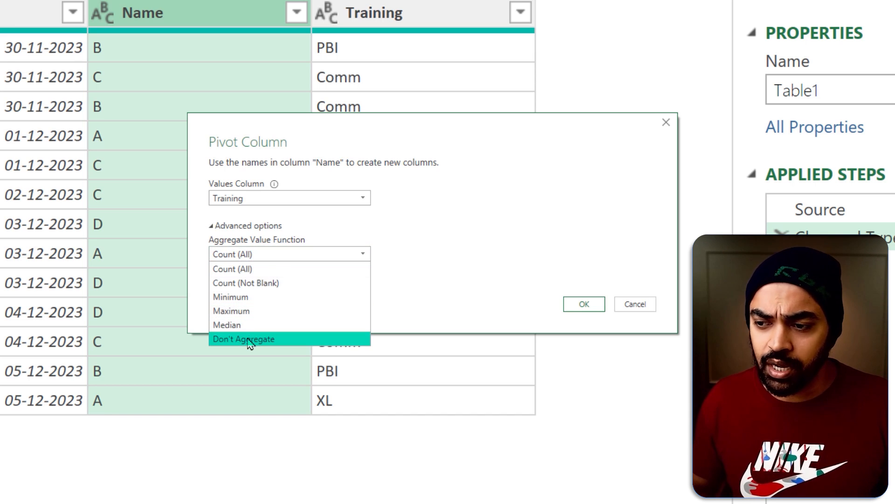
click(243, 338)
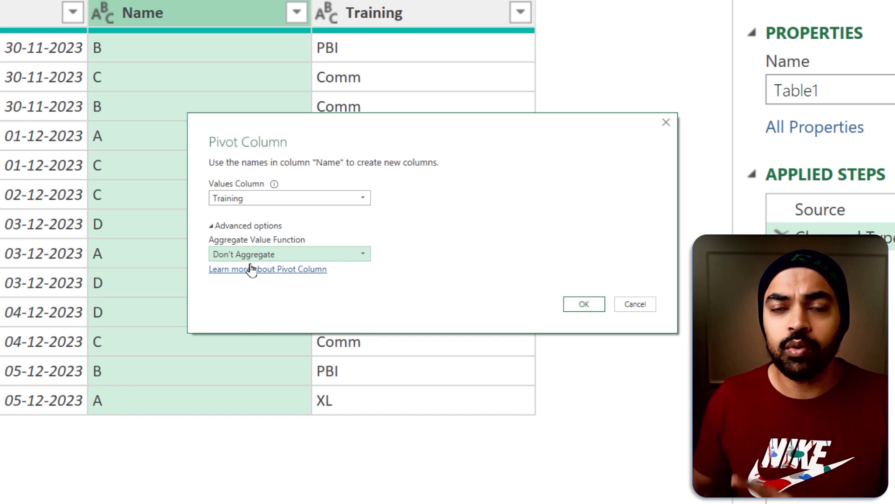
click(583, 304)
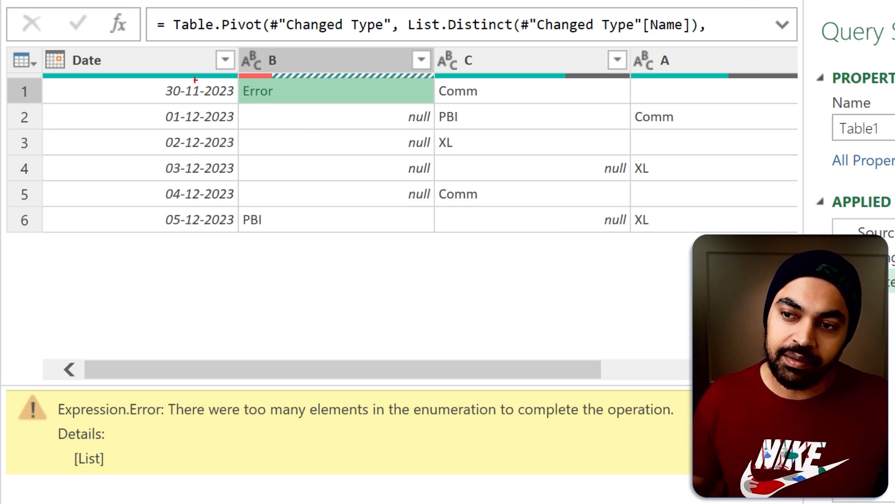
Inspect the error in B's 30-11-2023 cell
click(197, 91)
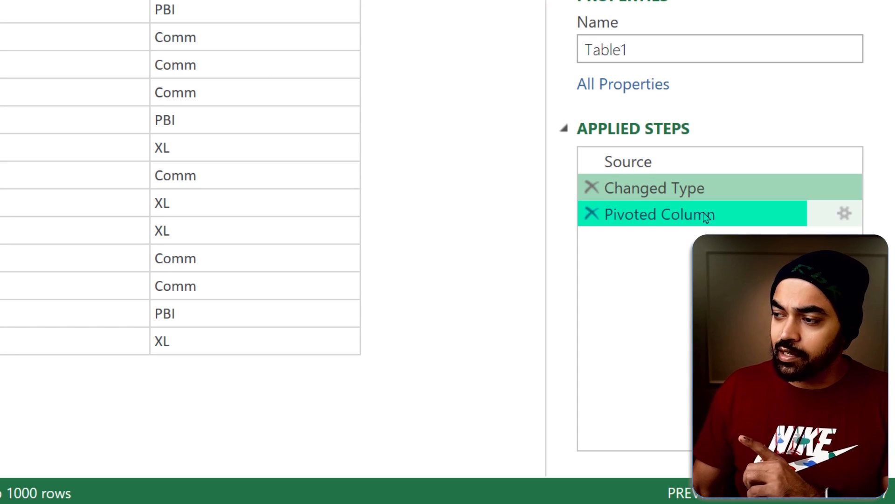
Re-edit the Pivoted Column step to aggregate with Count (All)
click(660, 214)
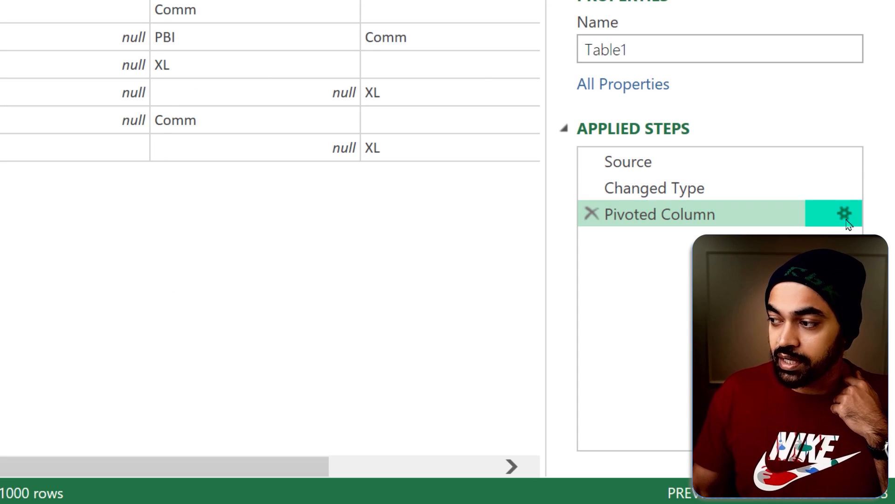
click(843, 214)
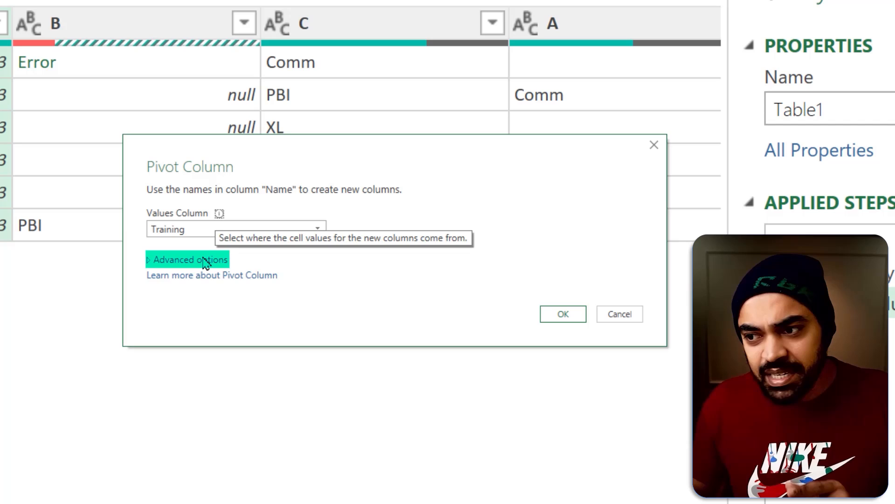
click(188, 259)
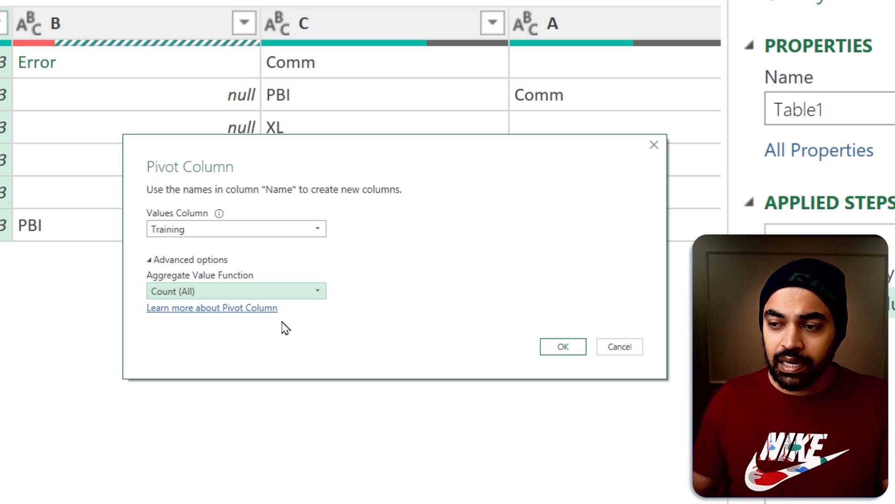
click(561, 346)
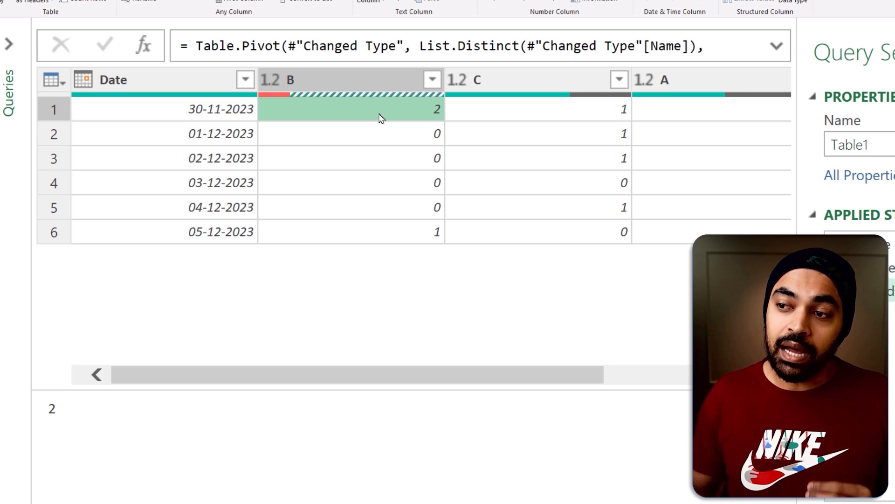
mouse_move(379, 130)
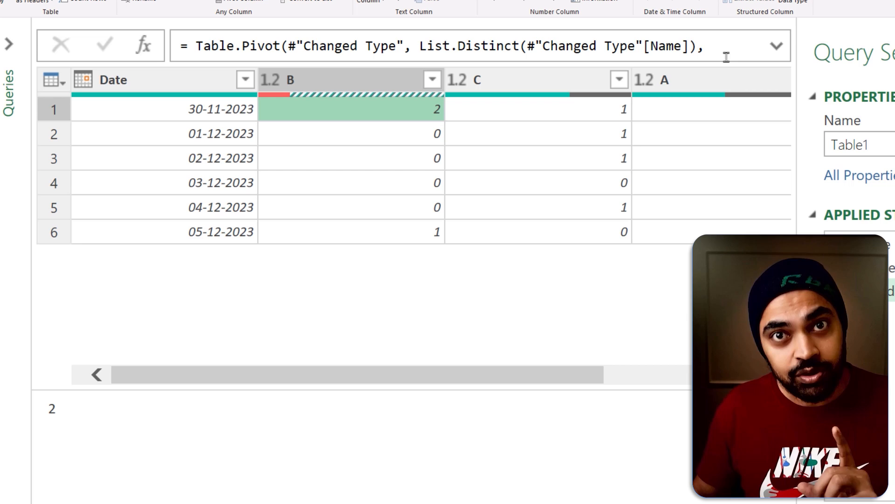
Expand the formula bar and select List.Count in the Table.Pivot formula
click(777, 47)
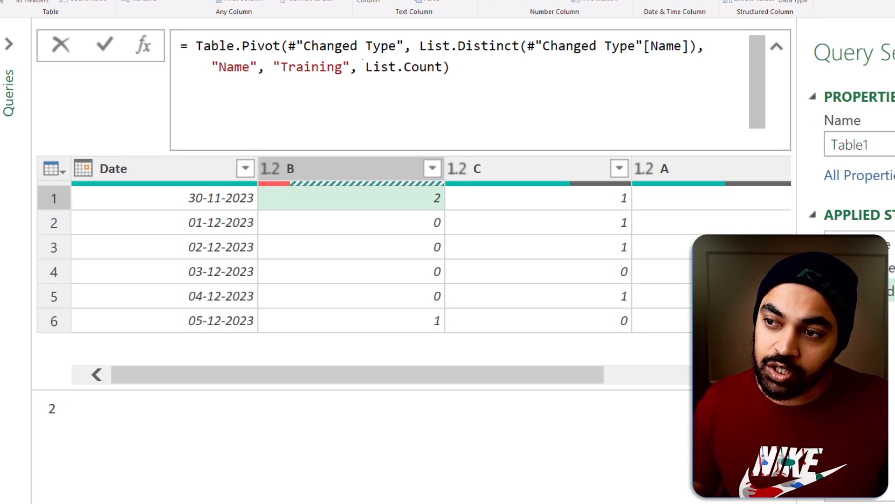
double_click(402, 67)
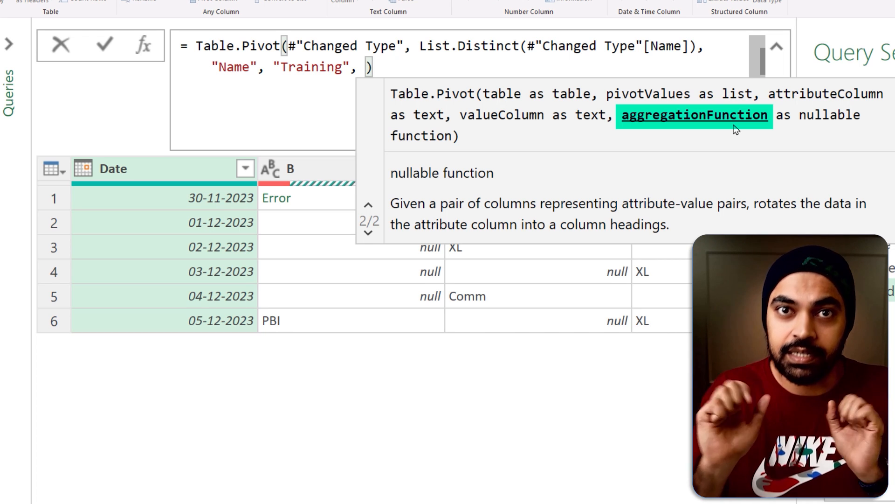
Replace the aggregation with 'each _' and preview B's 30-11-2023 list
text(each _)
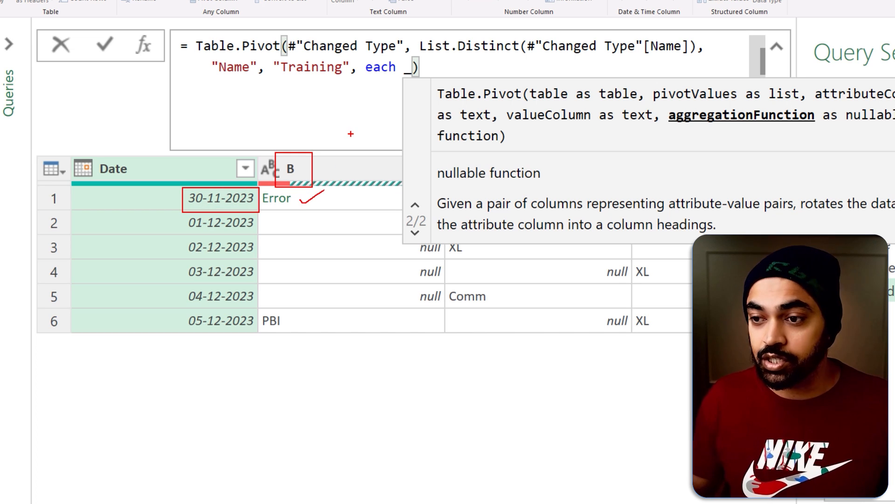
click(94, 50)
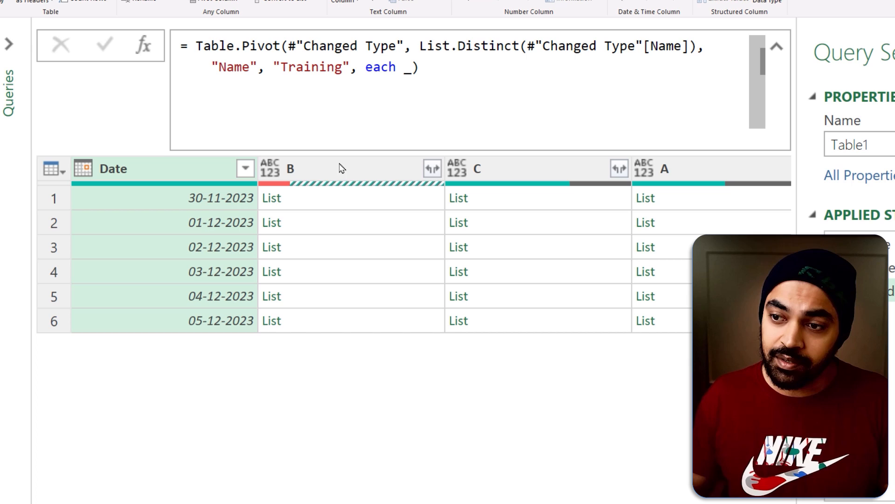
click(272, 198)
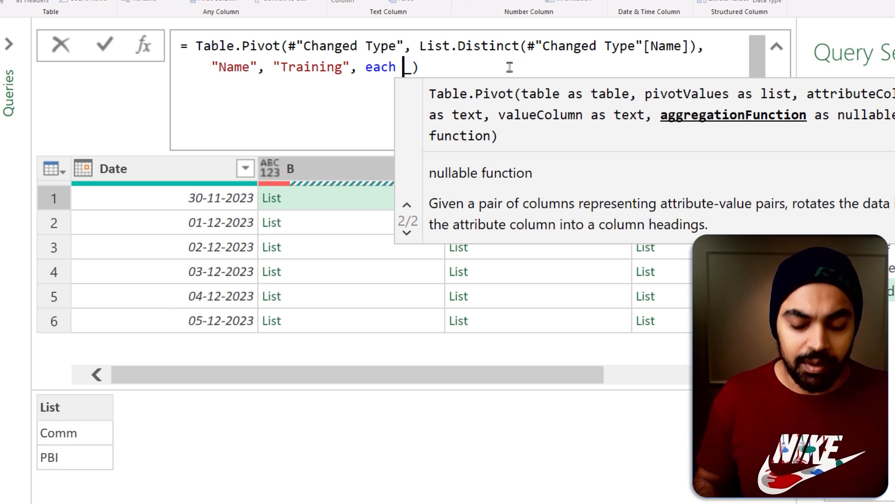
Change the pivot aggregation to each Text.Combine(_, ", ")
text(List.)
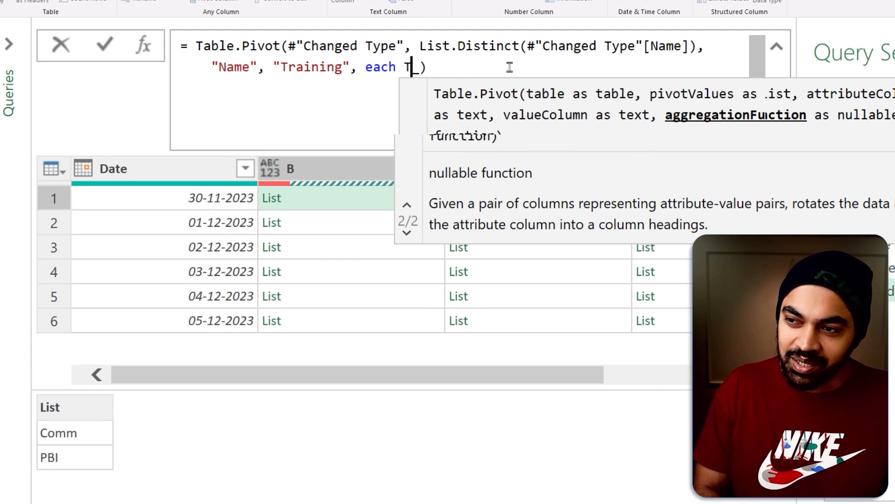
text(ext.Combine)
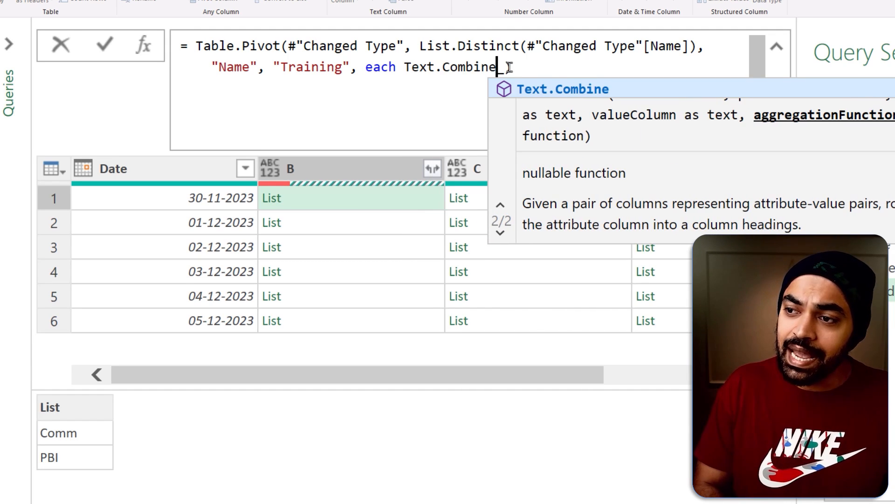
text(()
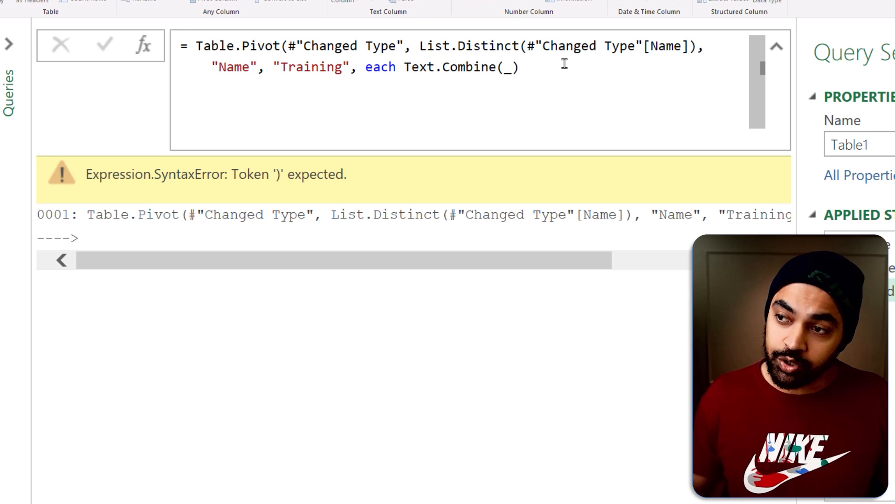
text(, ",")
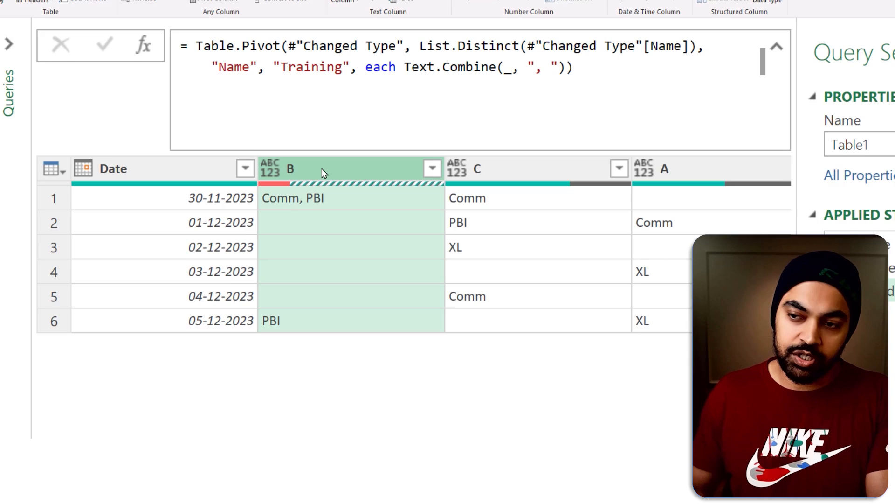
Review the original unpivoted data at the Changed Type step
click(742, 193)
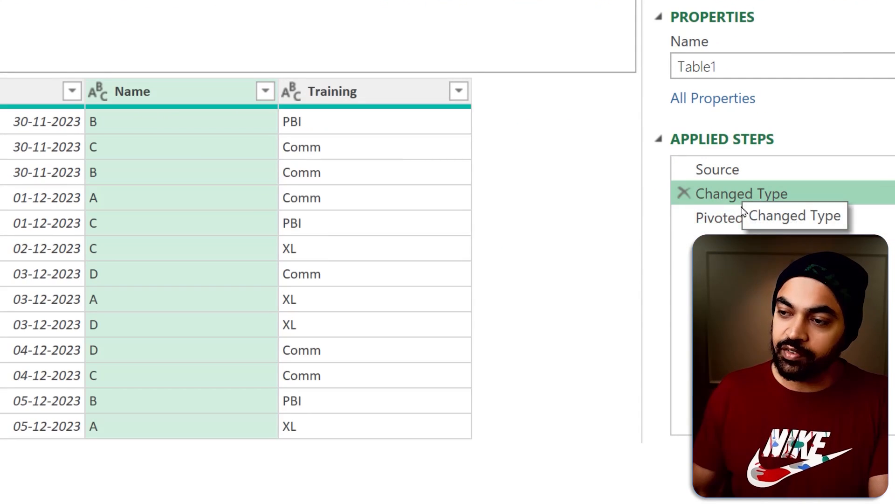
click(718, 217)
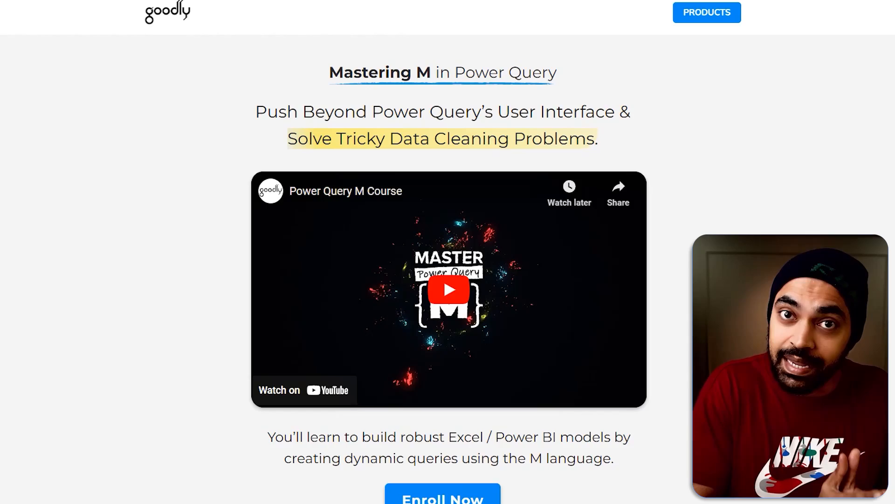
scroll(down, 3)
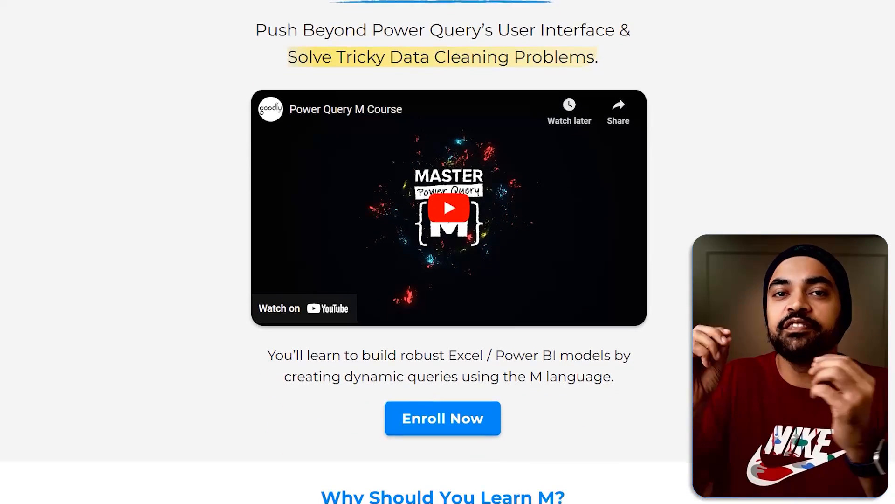
scroll(down, 3)
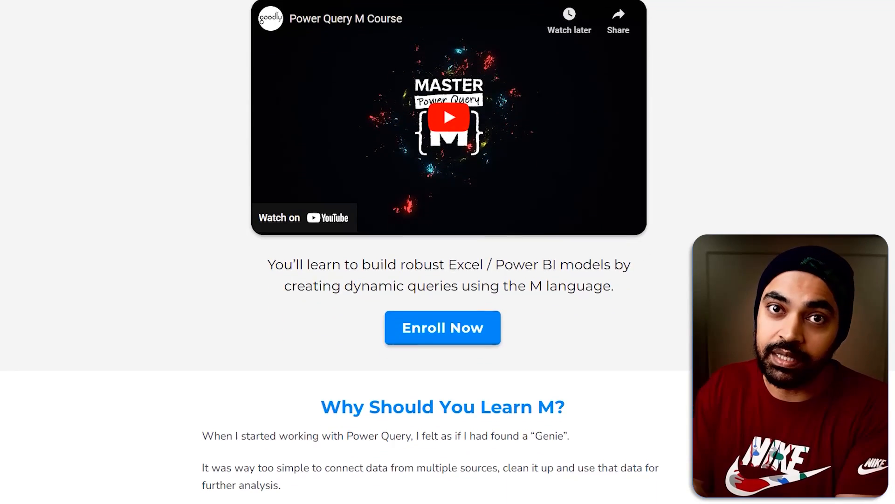
scroll(down, 3)
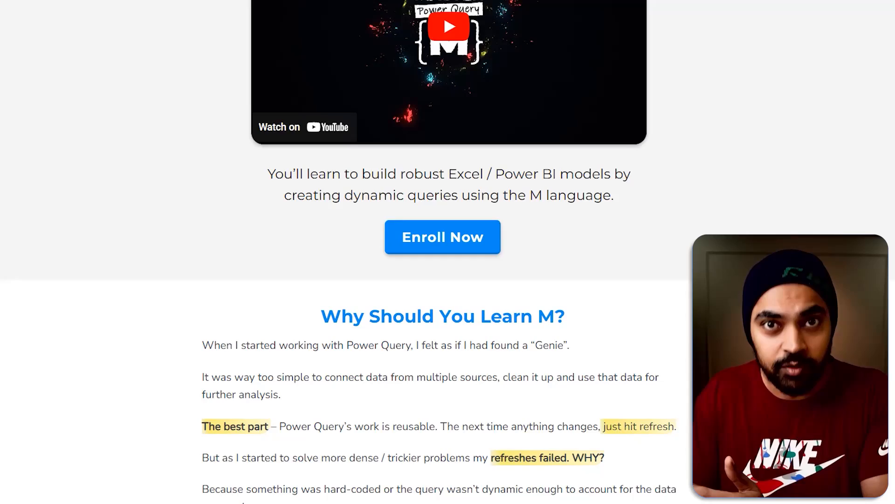
scroll(down, 3)
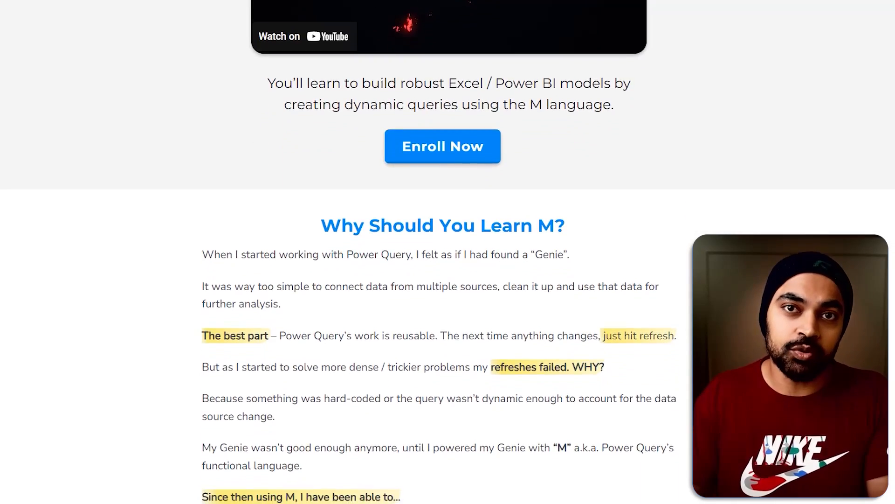
scroll(down, 3)
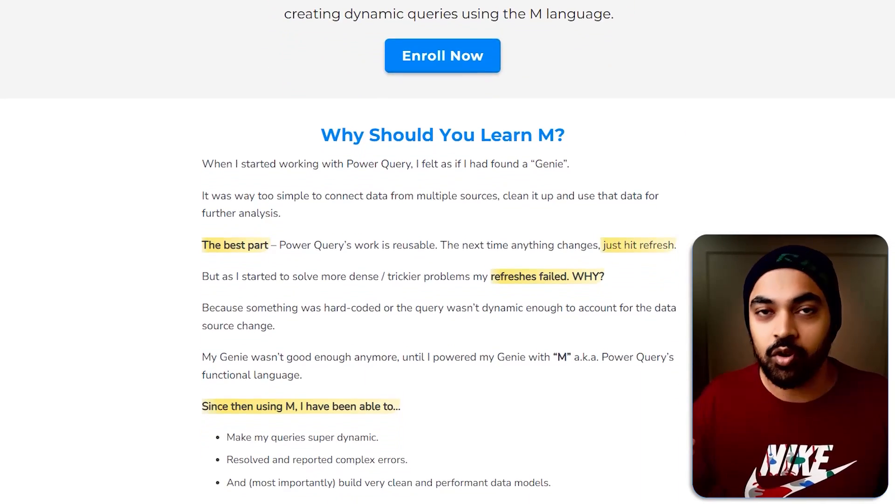
scroll(down, 3)
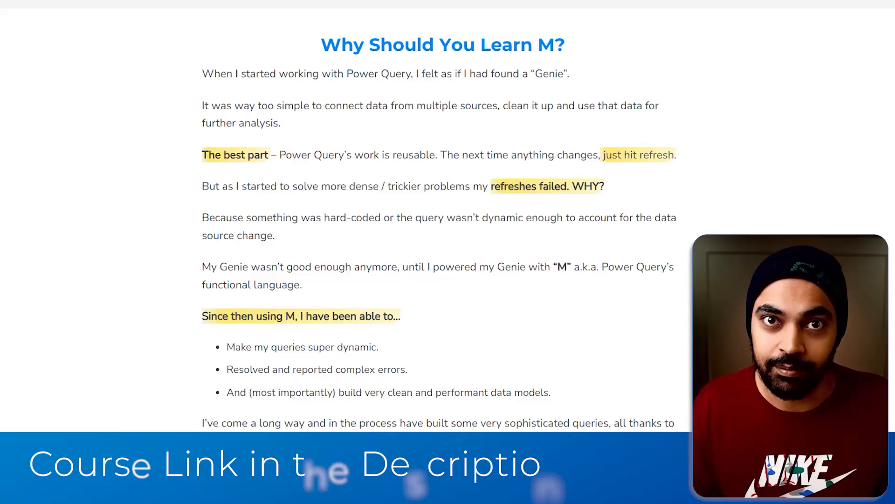
scroll(down, 3)
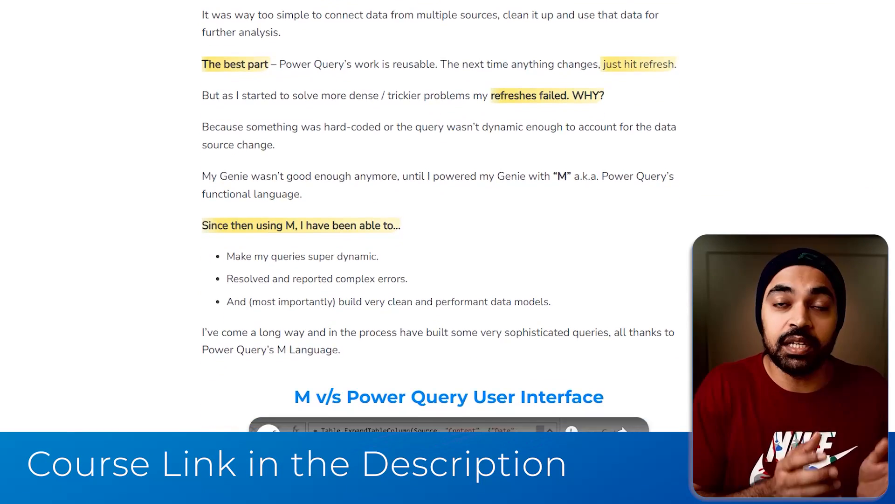
scroll(down, 3)
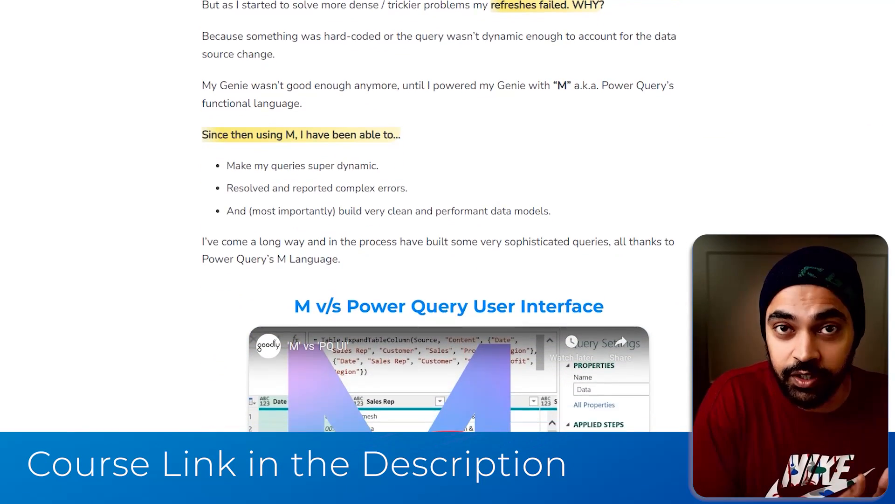
scroll(down, 3)
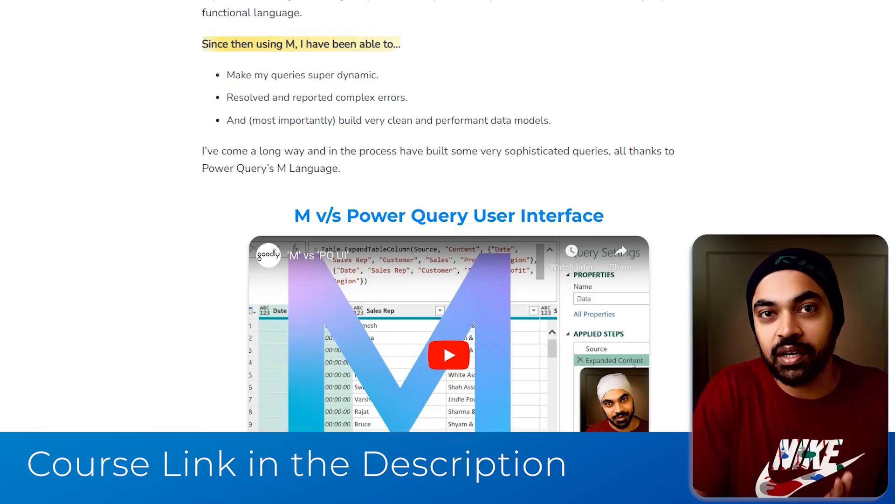
scroll(down, 3)
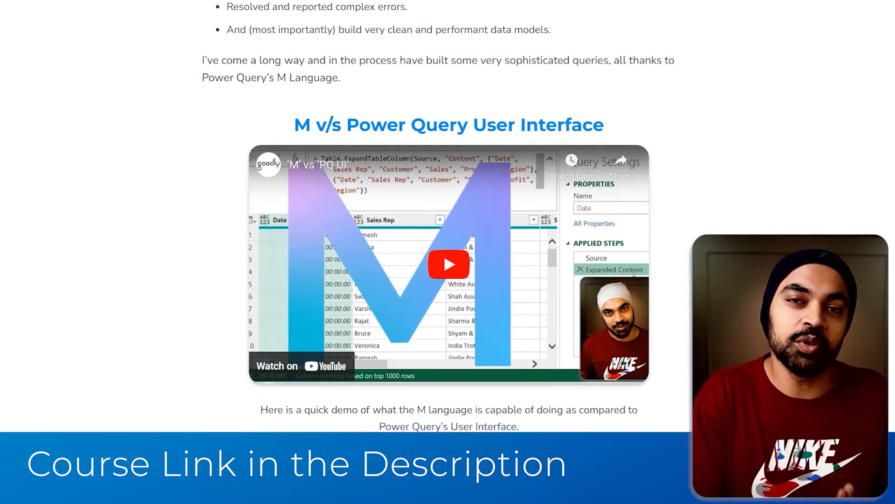
scroll(down, 3)
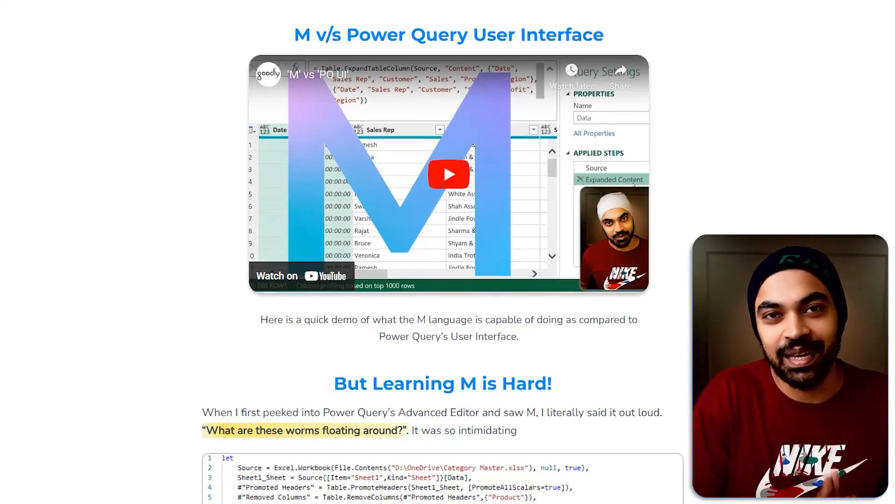